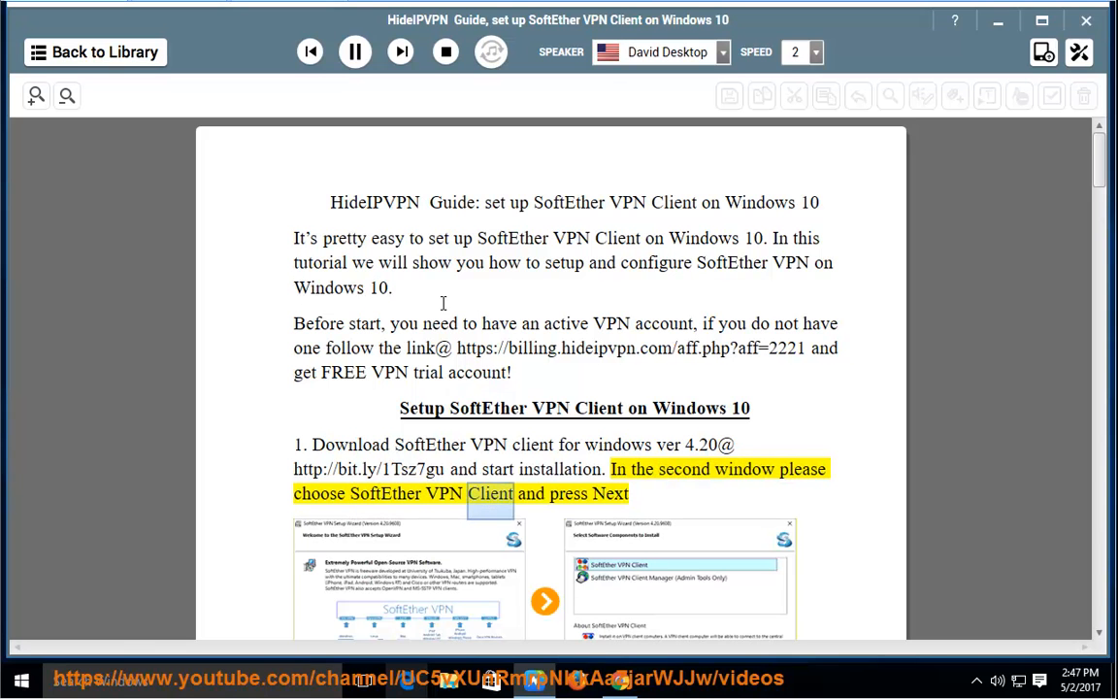
{"action": "scroll", "scroll_direction": "down", "scroll_amount": 3}
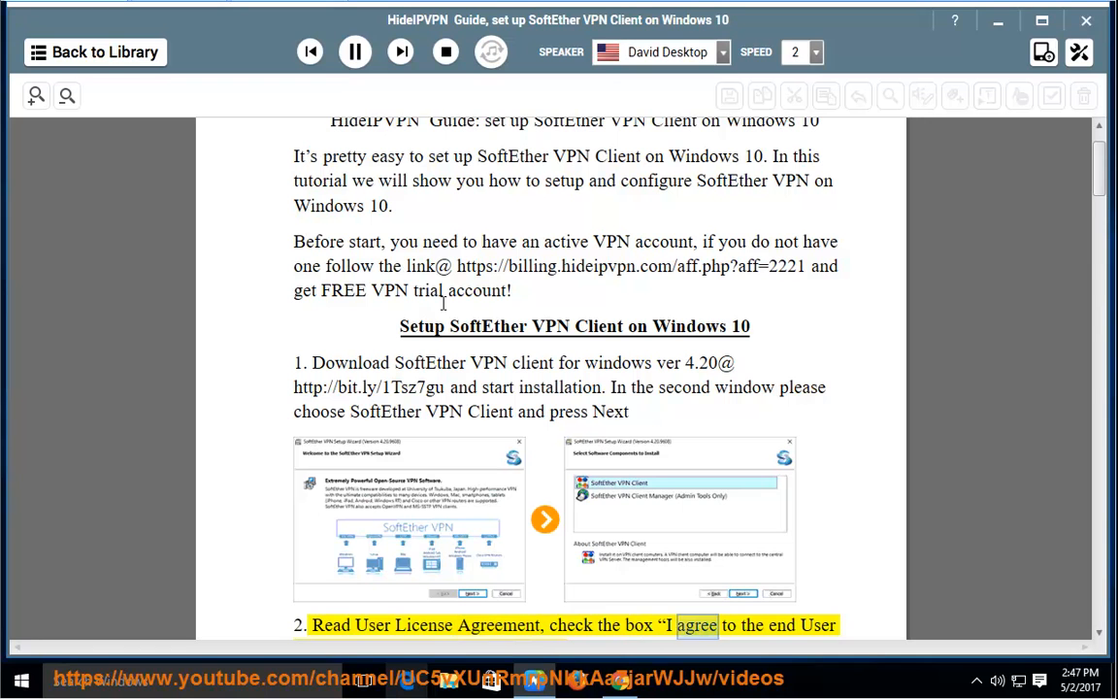
{"action": "scroll", "scroll_direction": "down", "scroll_amount": 3}
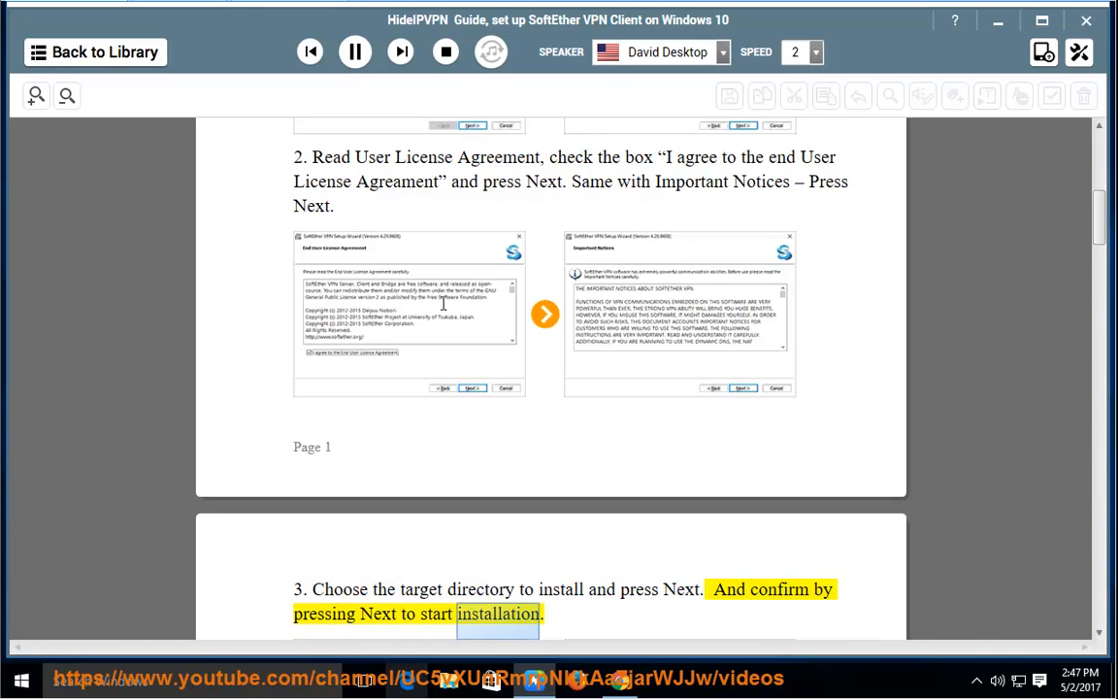
{"action": "scroll", "scroll_direction": "down", "scroll_amount": 3}
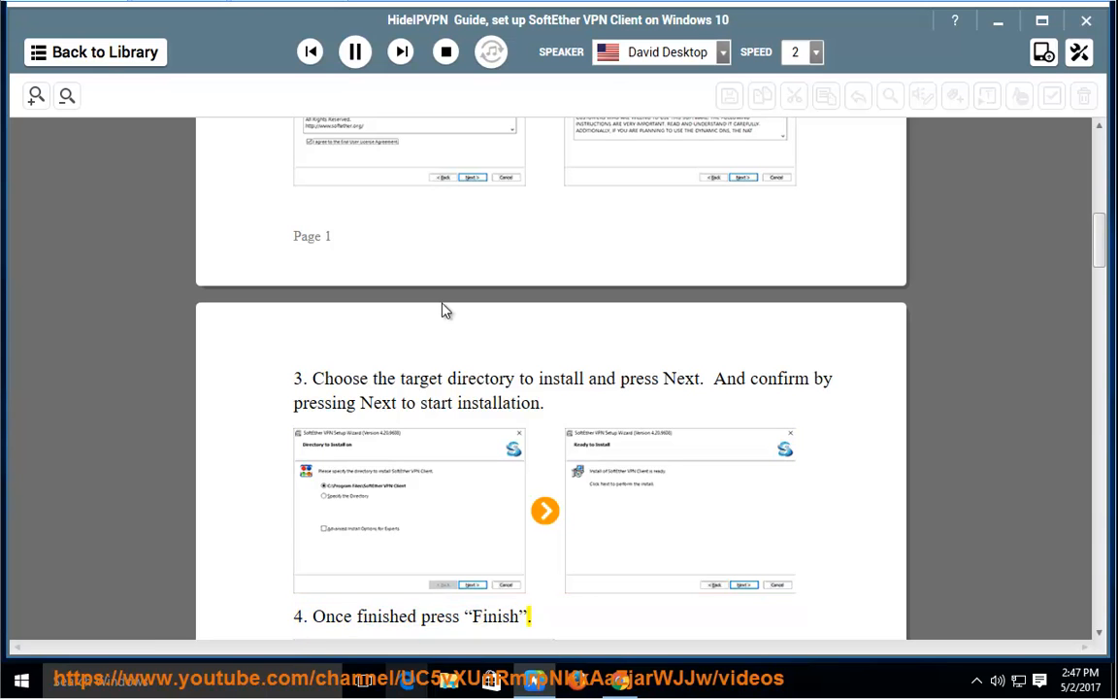
{"action": "scroll", "scroll_direction": "down", "scroll_amount": 3}
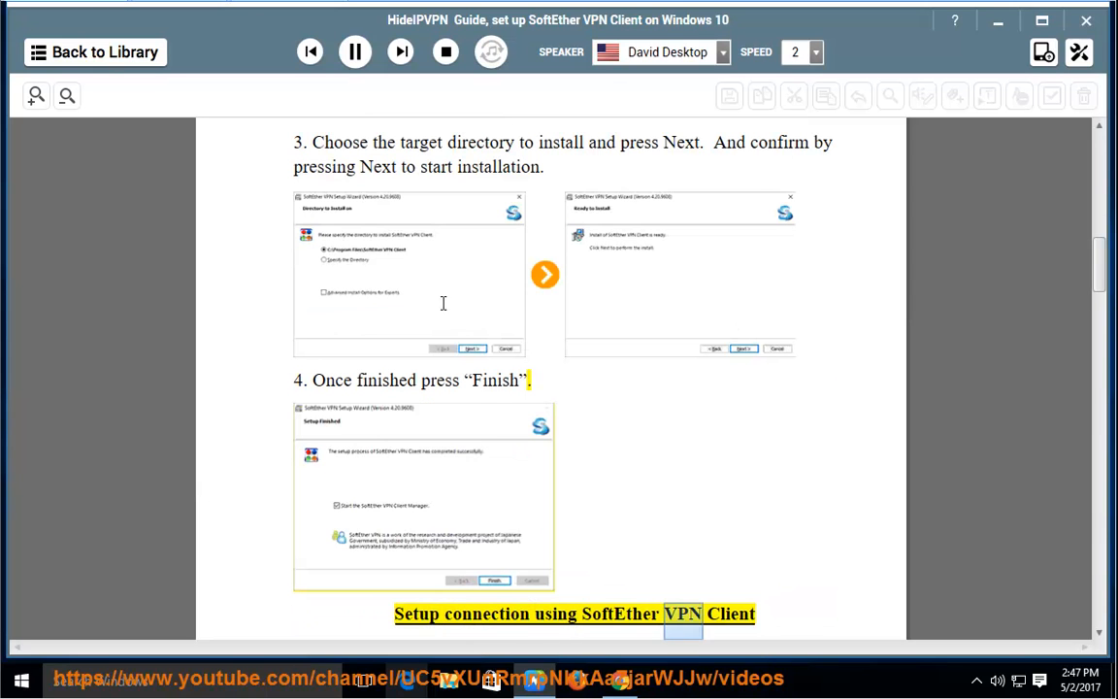
{"action": "scroll", "scroll_direction": "down", "scroll_amount": 3}
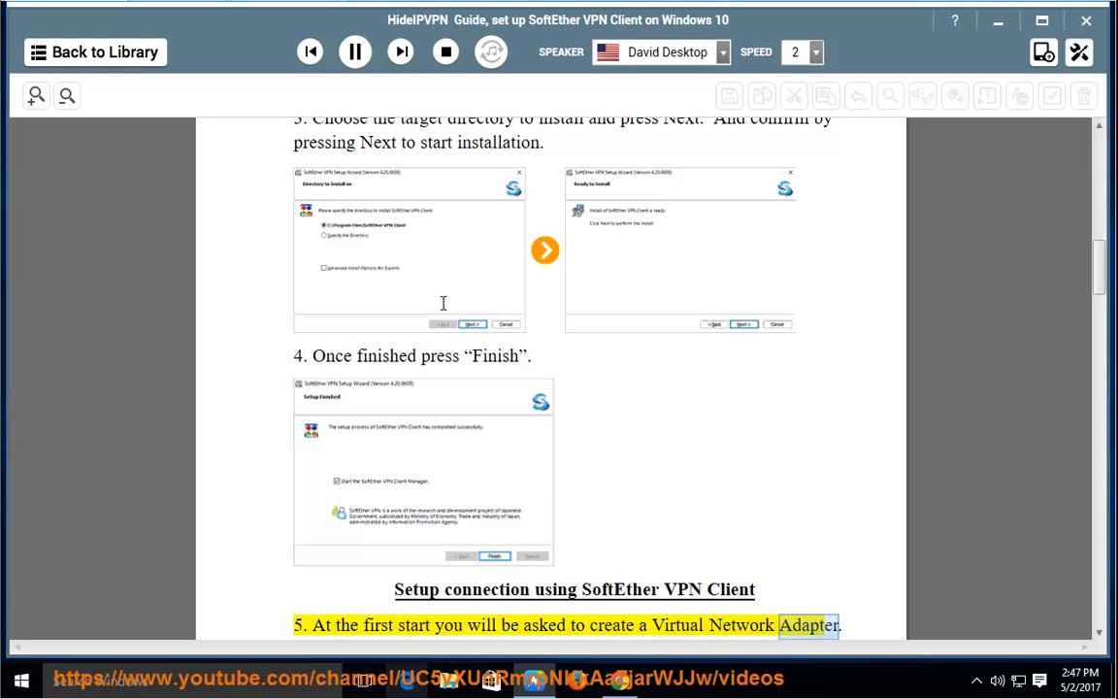
{"action": "scroll", "scroll_direction": "down", "scroll_amount": 3}
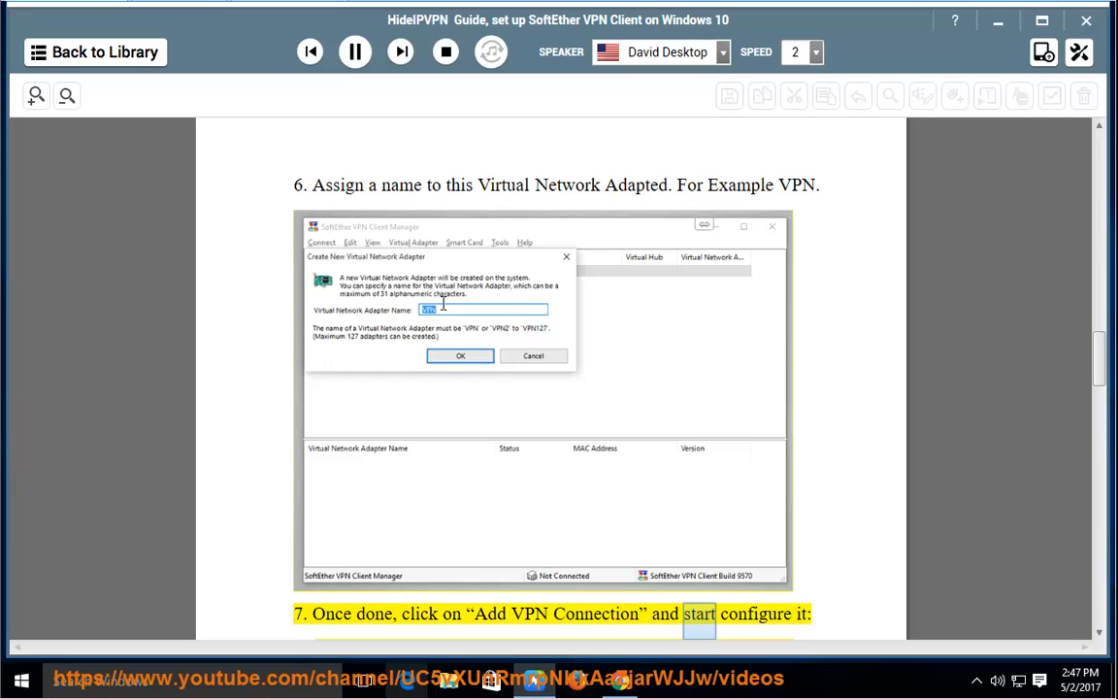
{"action": "scroll", "scroll_direction": "down", "scroll_amount": 3}
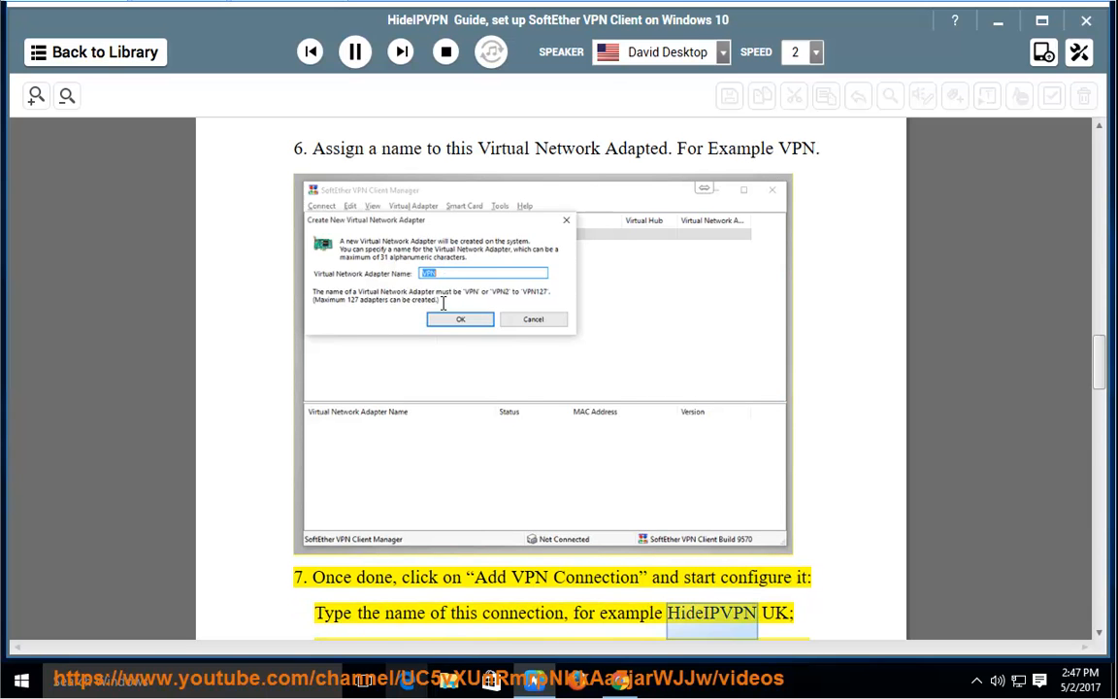
{"action": "scroll", "scroll_direction": "down", "scroll_amount": 3}
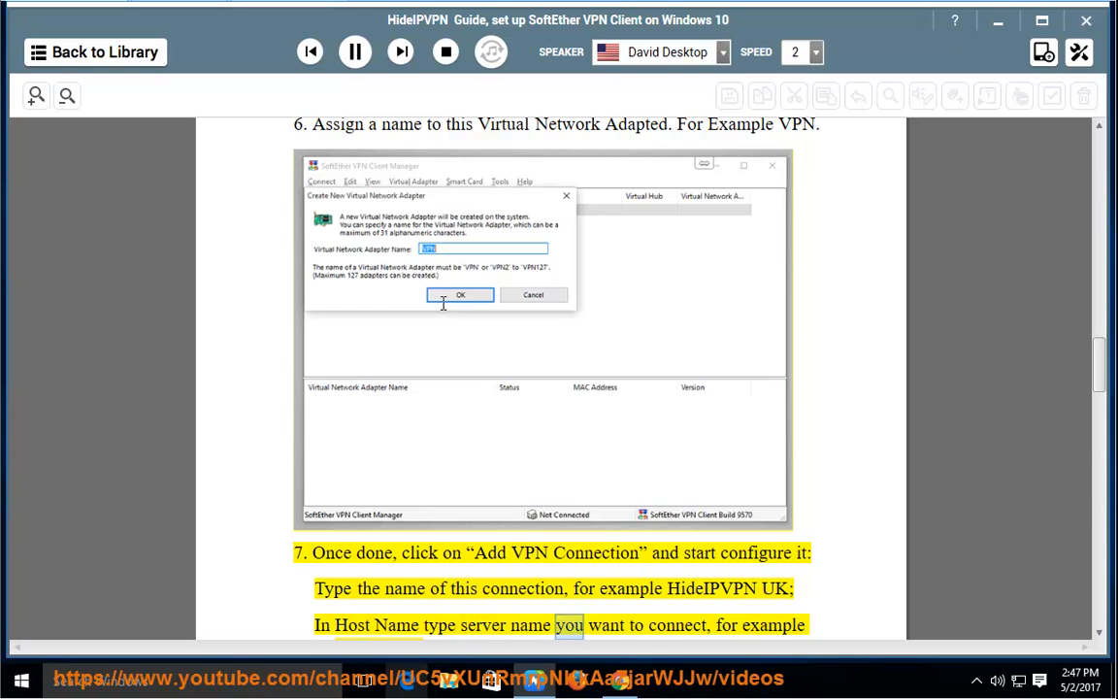
{"action": "scroll", "scroll_direction": "down", "scroll_amount": 3}
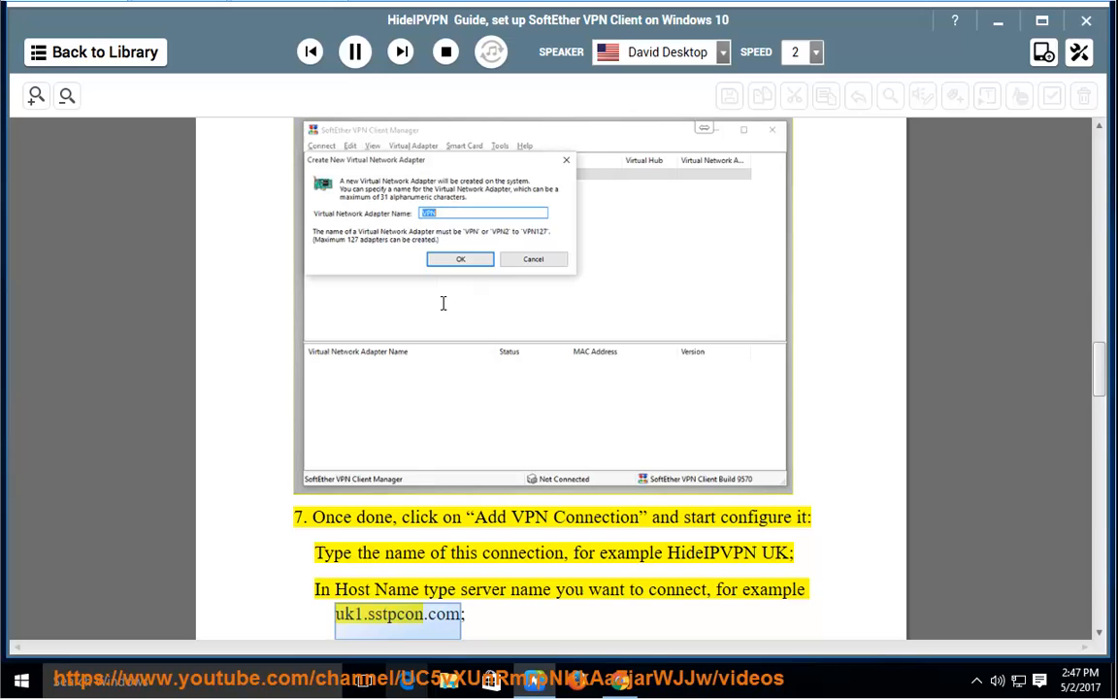
{"action": "scroll", "scroll_direction": "down", "scroll_amount": 3}
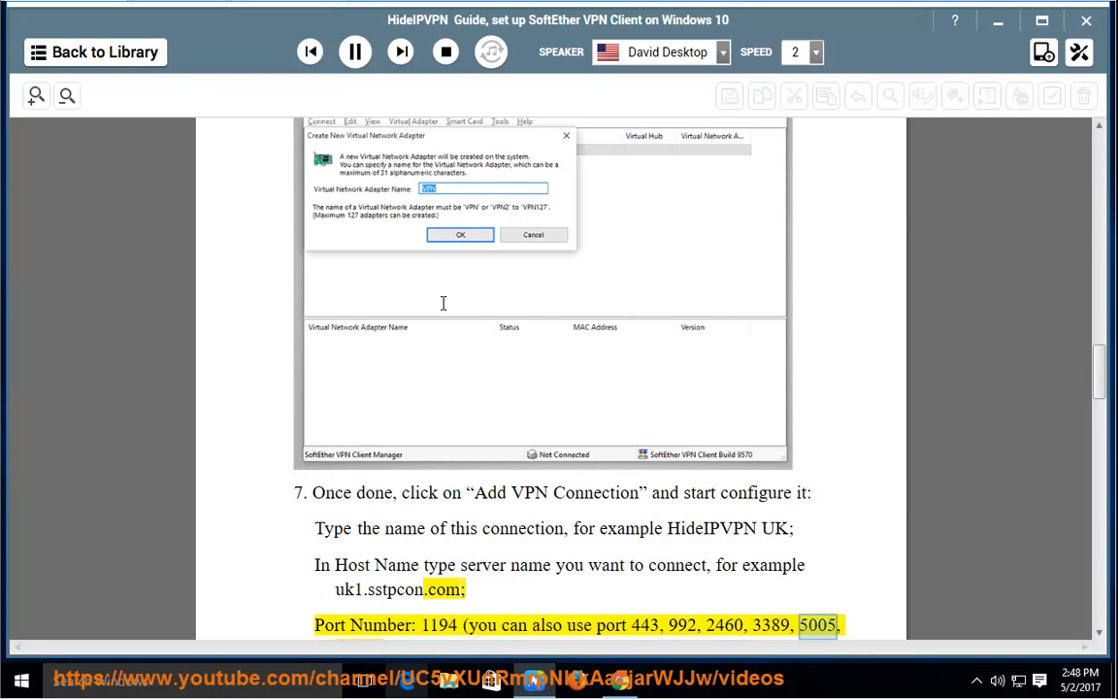
{"action": "scroll", "scroll_direction": "down", "scroll_amount": 3}
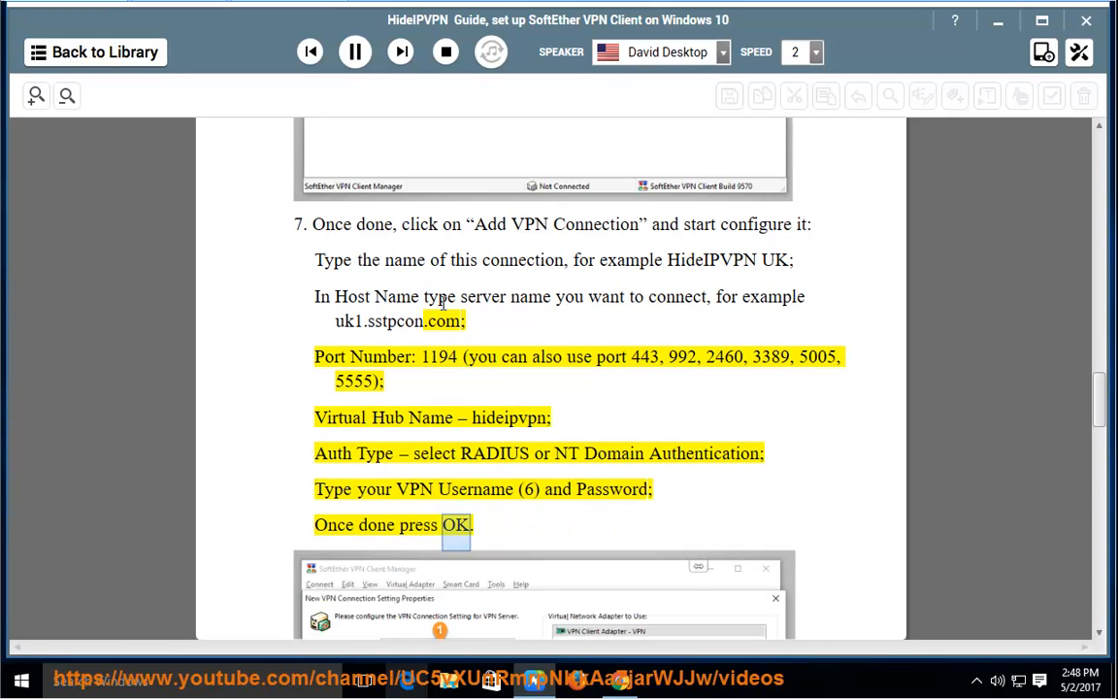
{"action": "scroll", "scroll_direction": "down", "scroll_amount": 3}
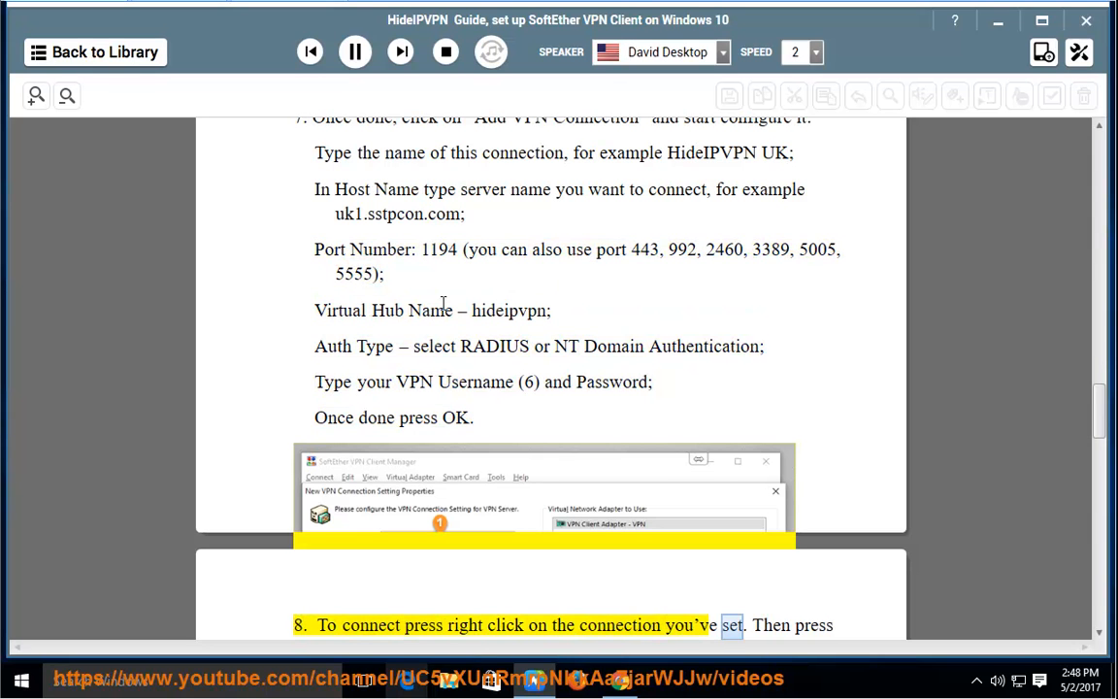
{"action": "scroll", "scroll_direction": "down", "scroll_amount": 3}
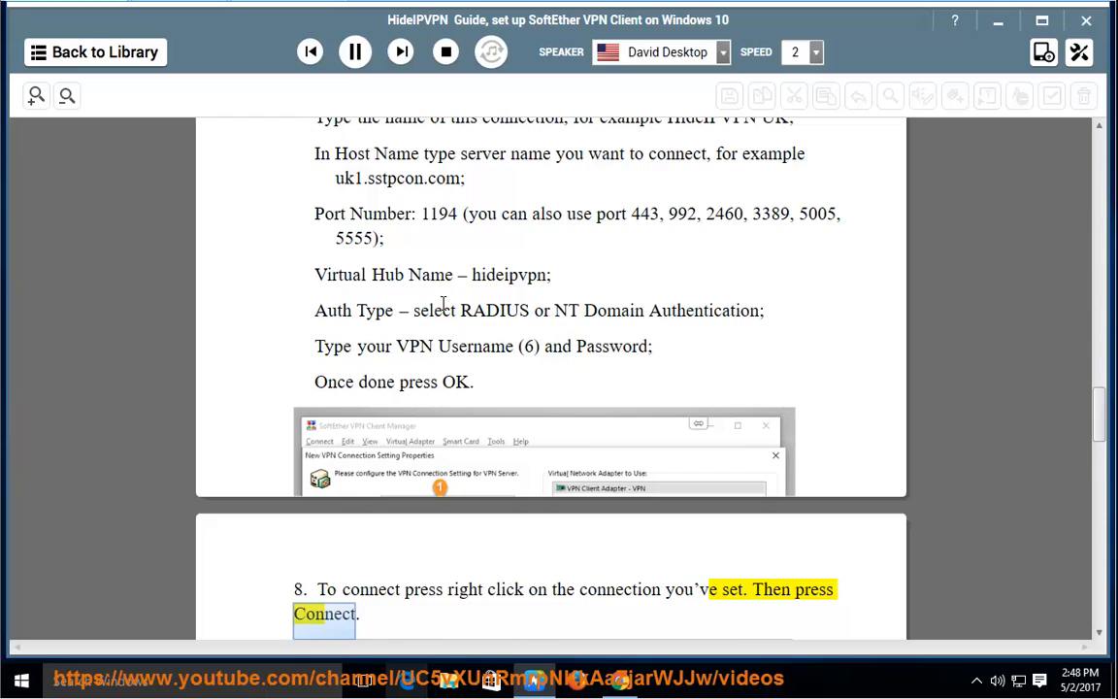
{"action": "scroll", "scroll_direction": "down", "scroll_amount": 3}
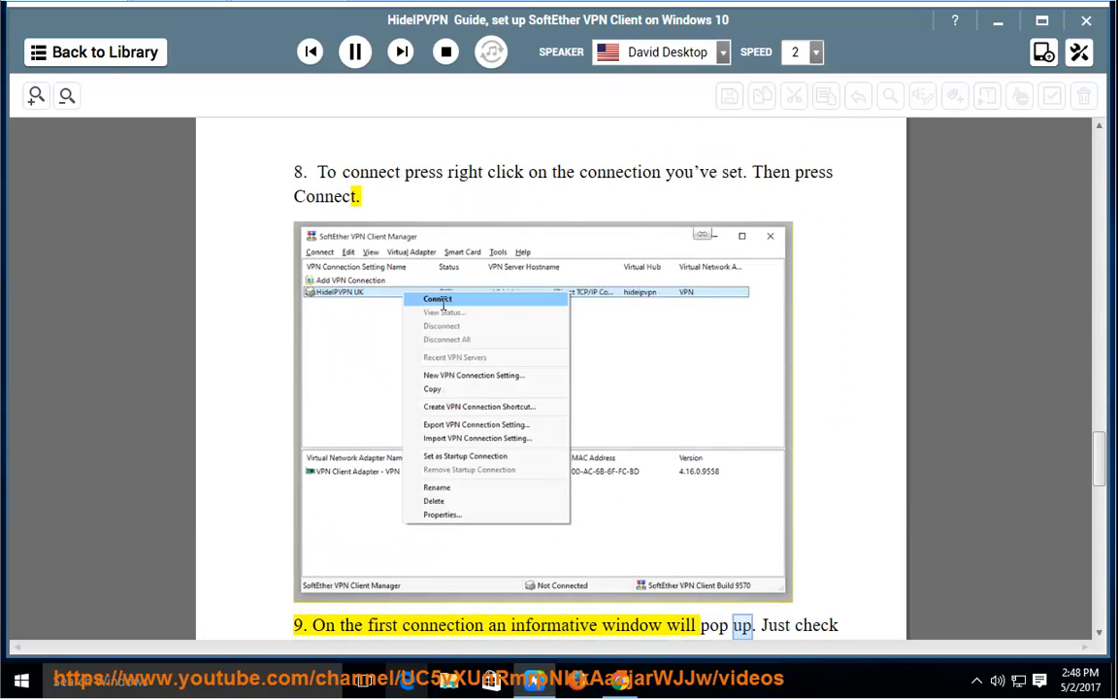
{"action": "scroll", "scroll_direction": "down", "scroll_amount": 3}
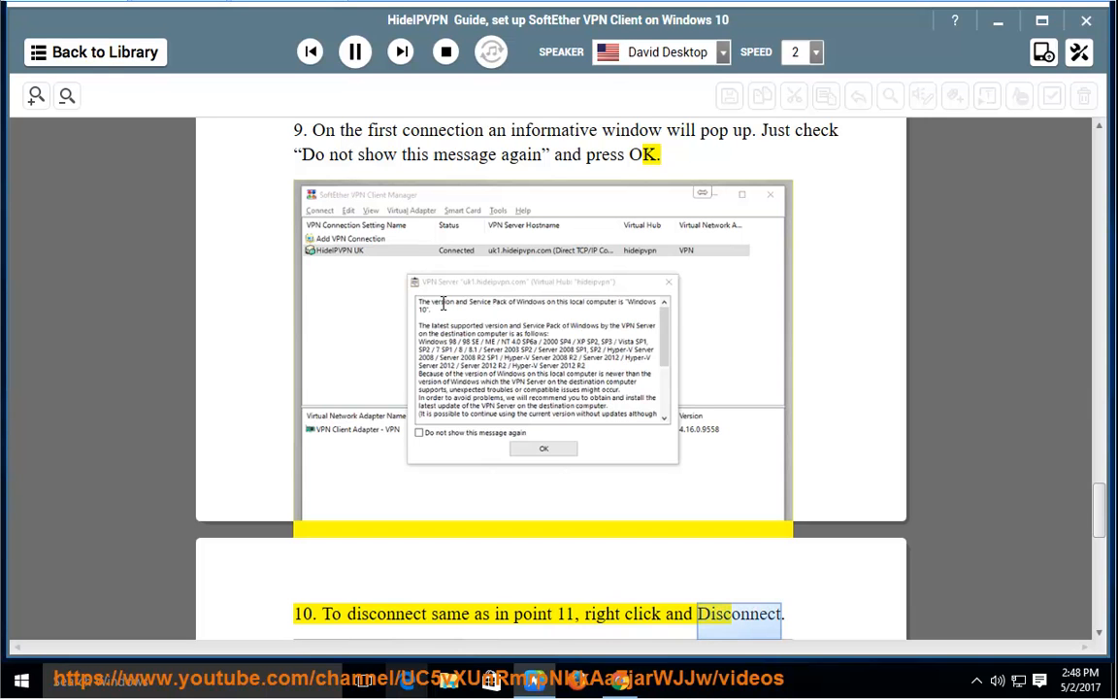
{"action": "scroll", "scroll_direction": "down", "scroll_amount": 3}
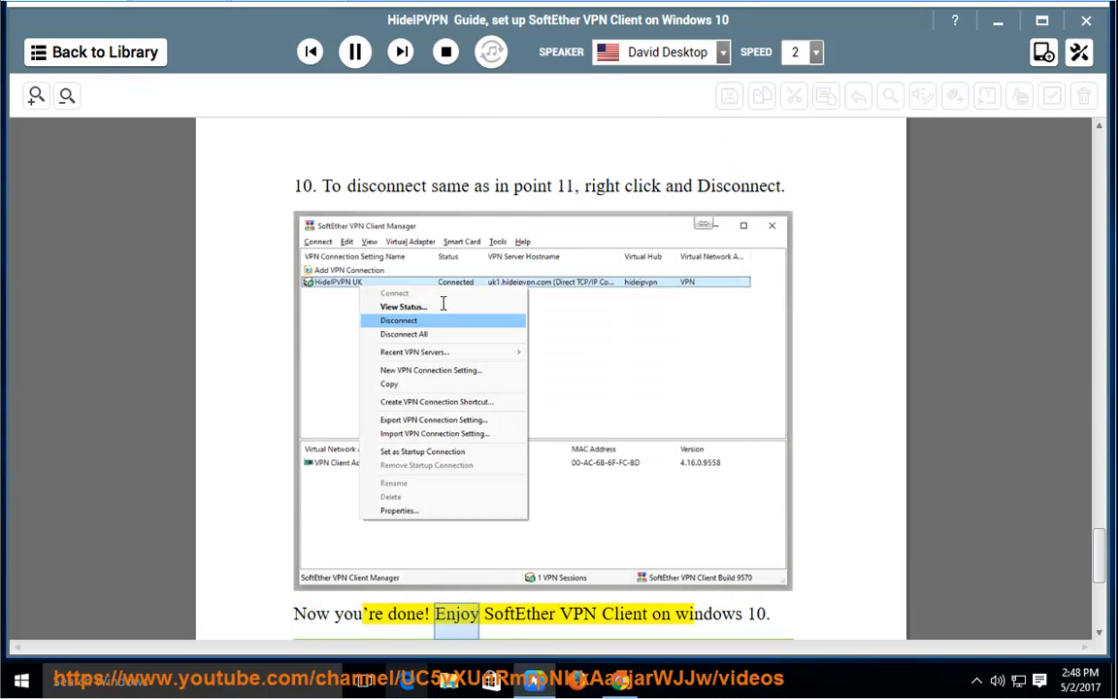
{"action": "scroll", "scroll_direction": "down", "scroll_amount": 3}
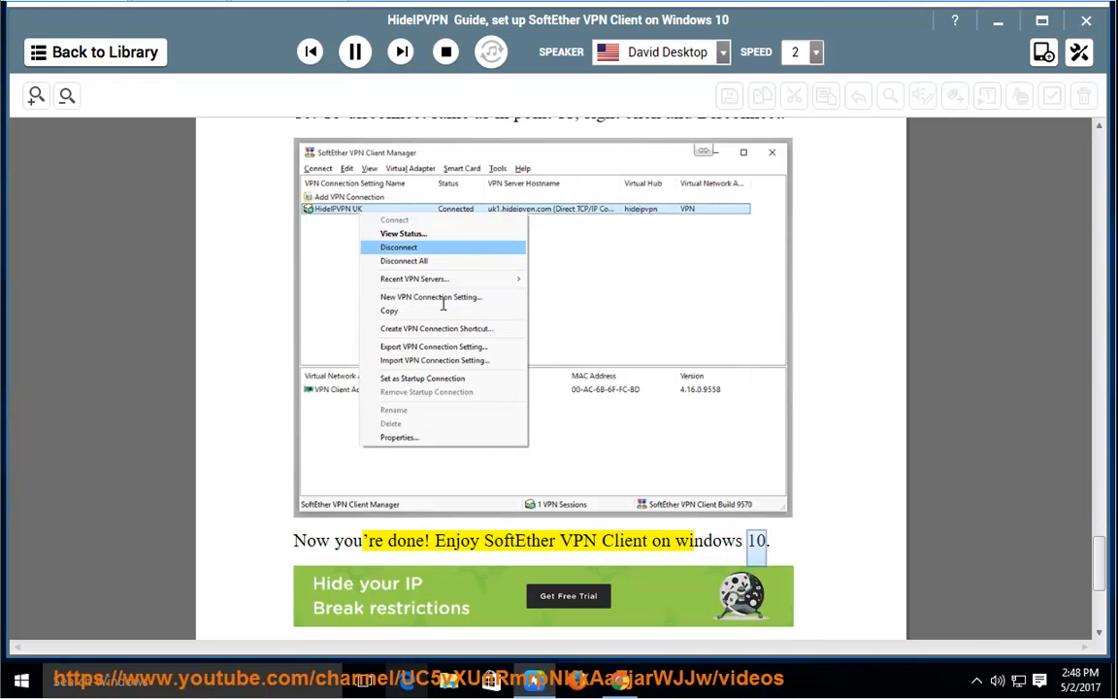